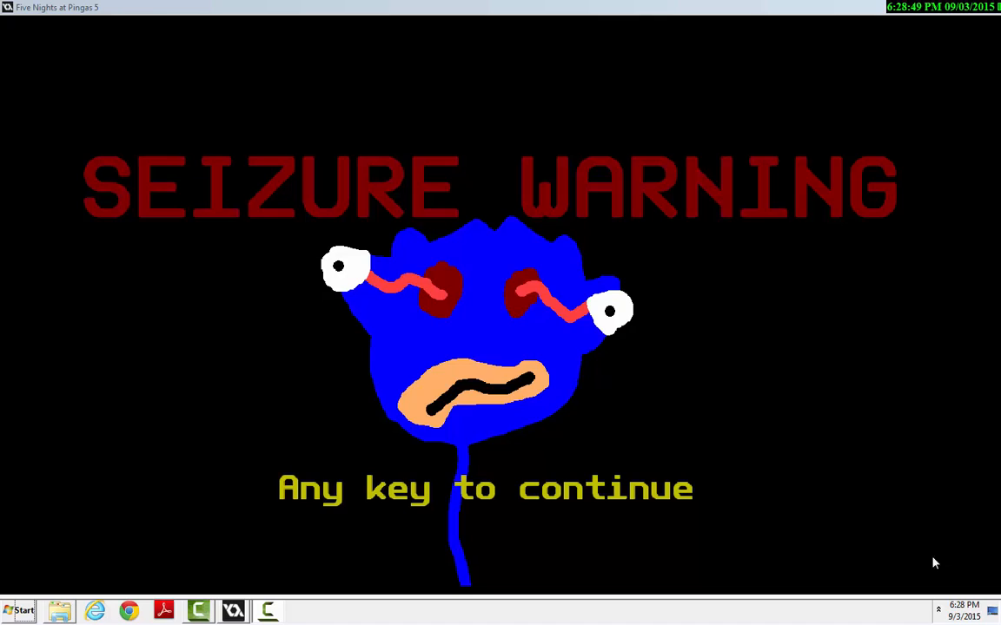
Dismiss the seizure warning with the space key to reach the title menu.
key(space)
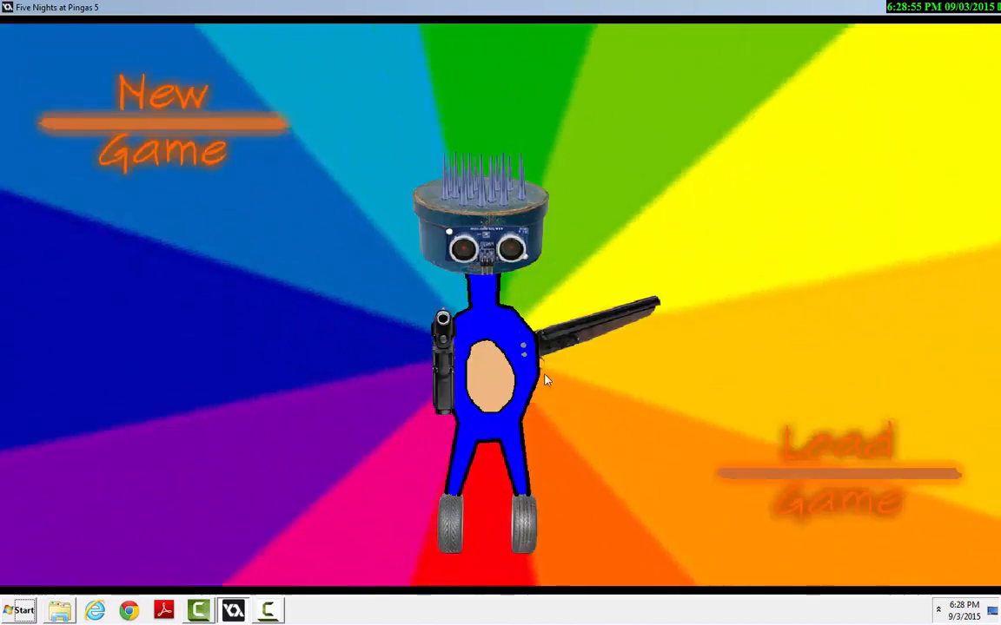
Choose New Game to open the Select Character screen.
click(162, 122)
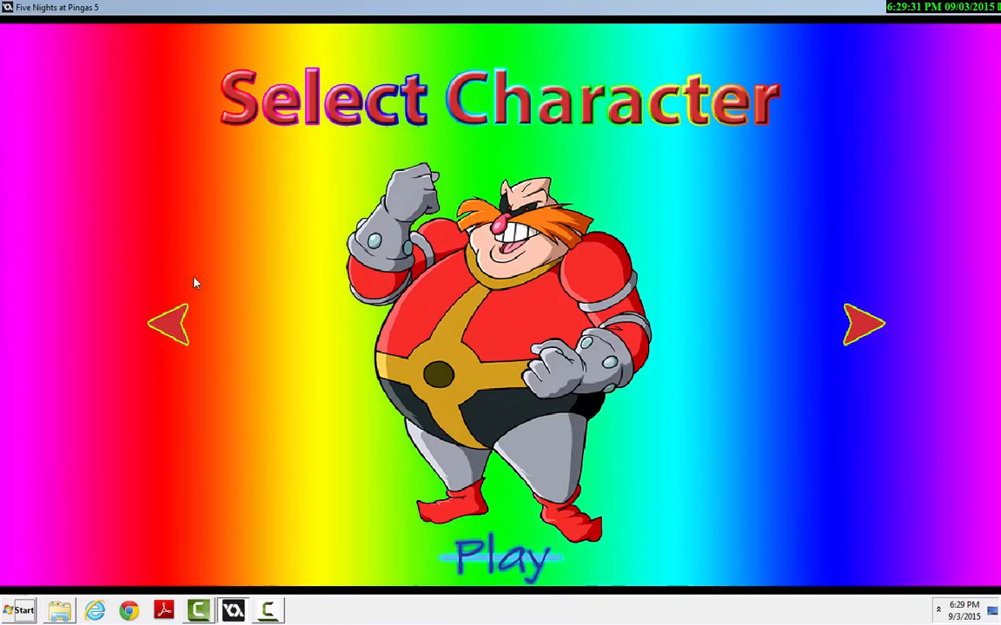
Play with the selected Eggman-style character to start the tutorial night.
click(864, 323)
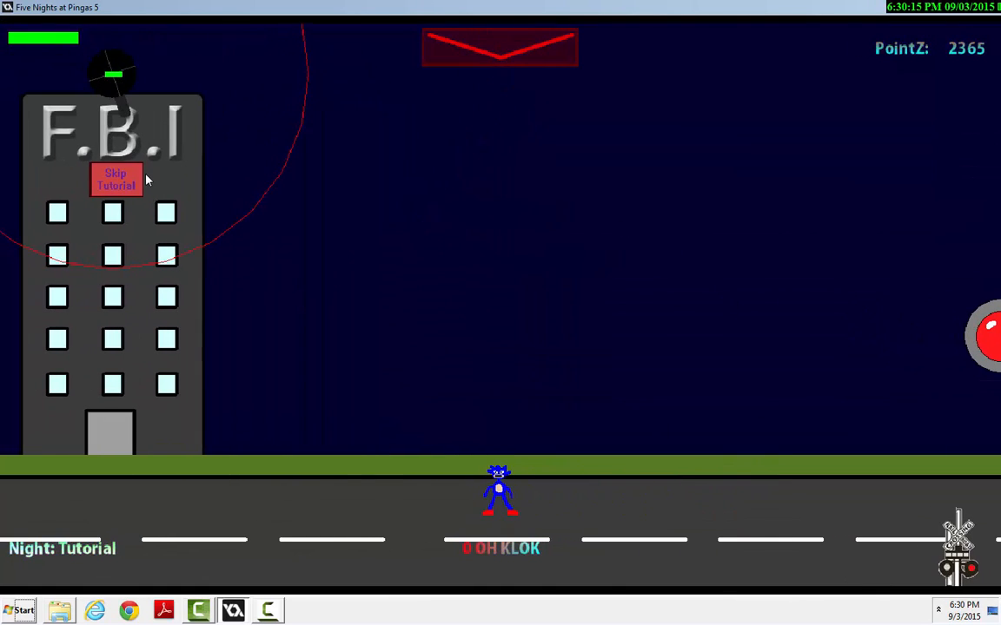
Skip the tutorial via the button on the FBI building.
click(116, 180)
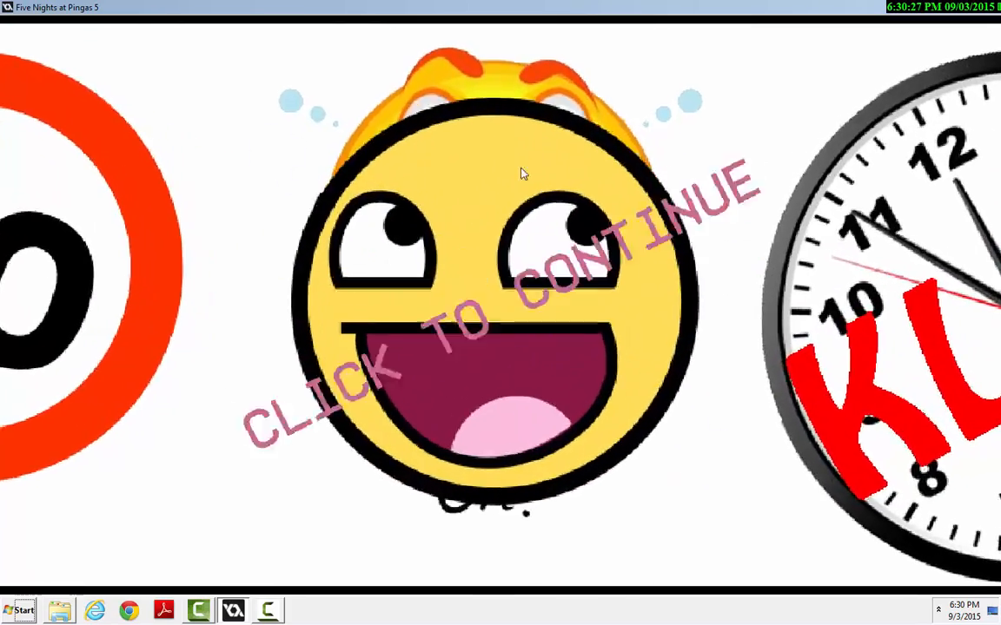
Continue past the intro and play through Night 1 until it ends.
click(522, 174)
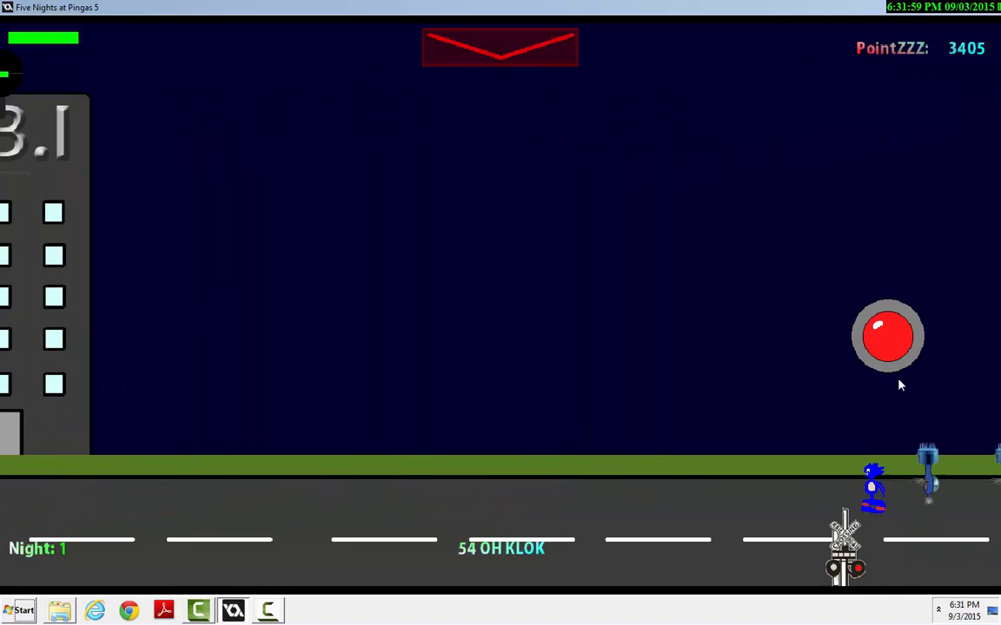
click(888, 336)
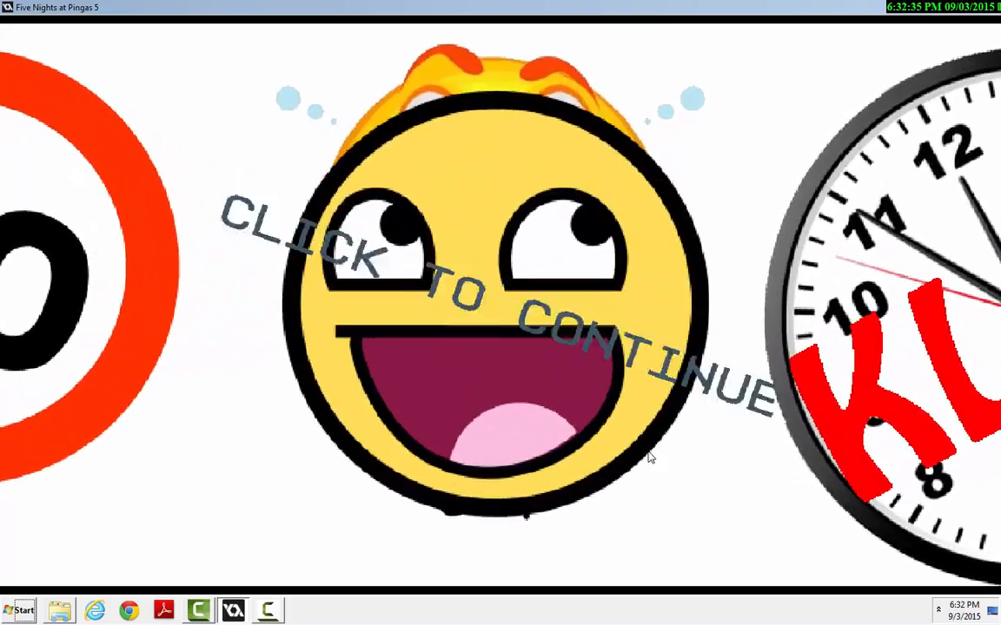
Continue past the end-of-night screen to the main menu, then resume the saved game.
click(647, 458)
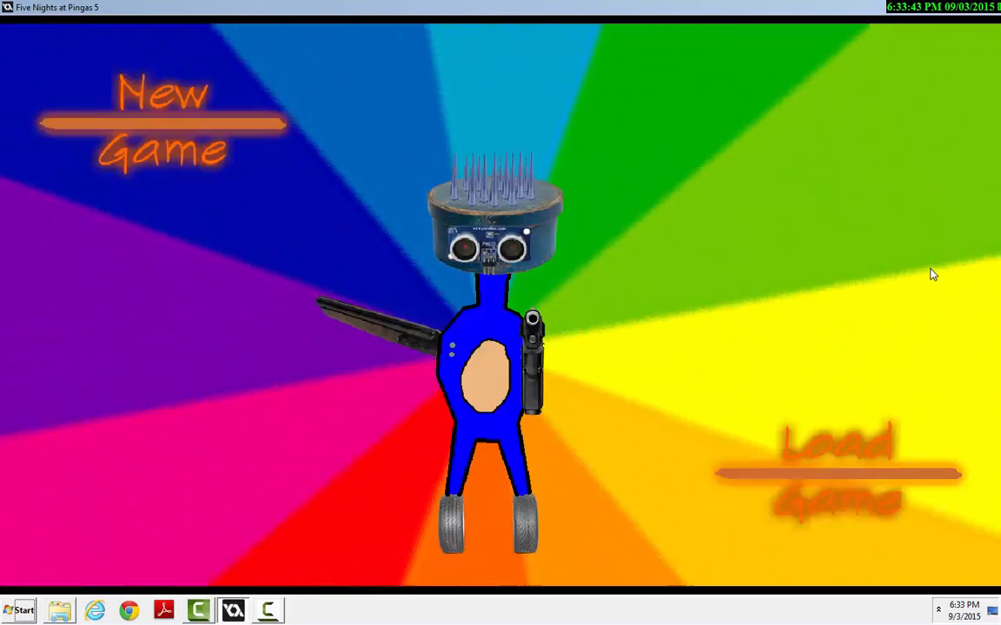
click(162, 122)
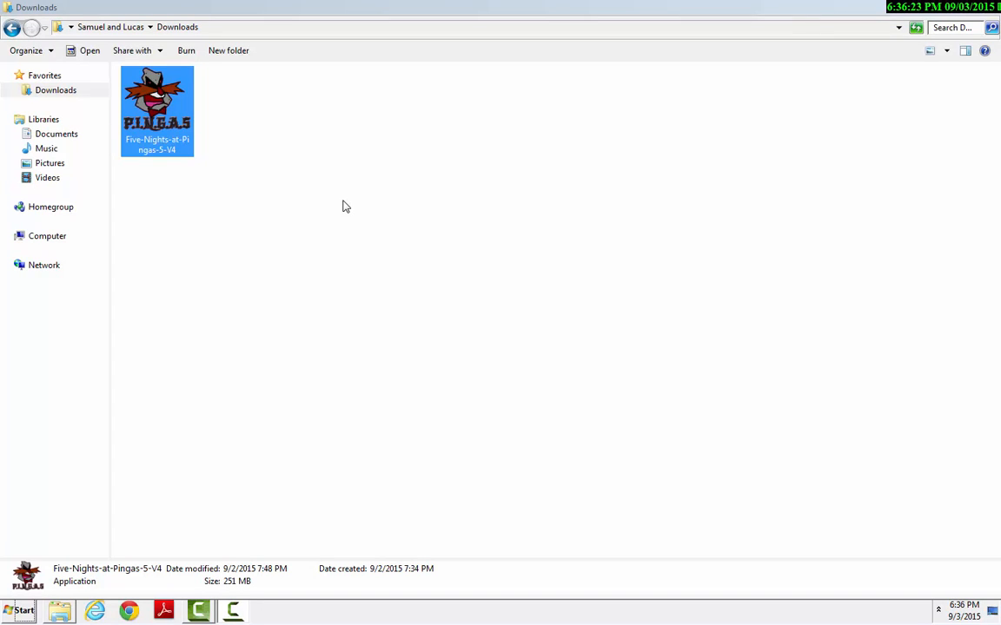
mouse_move(239, 531)
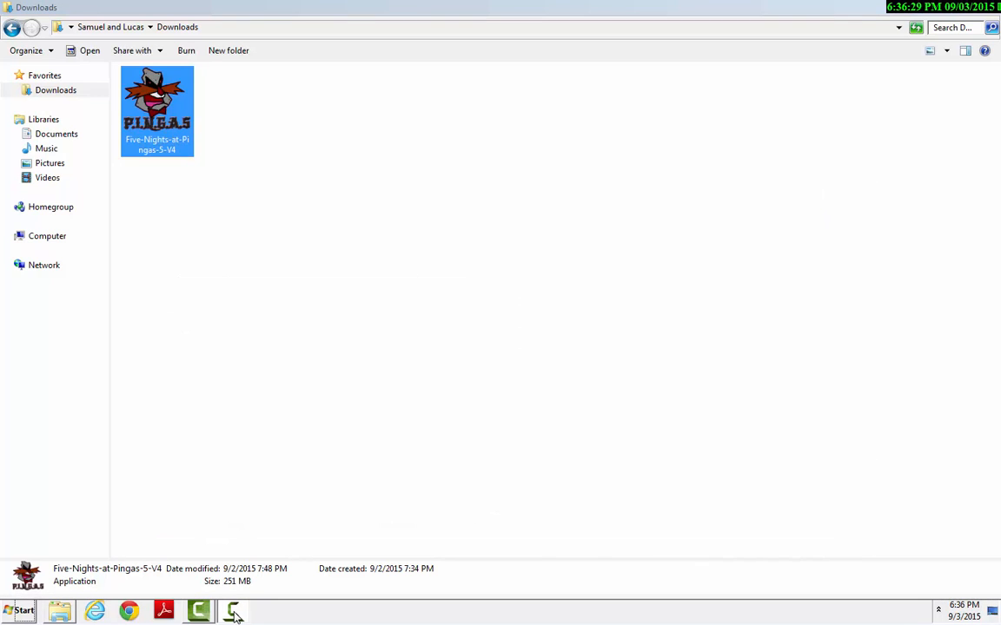
click(233, 610)
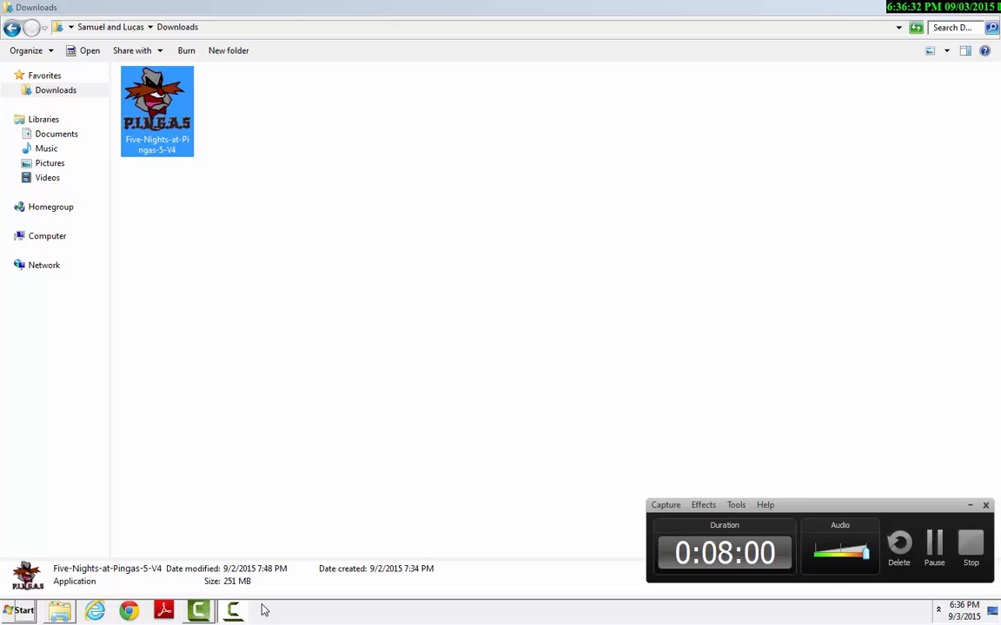